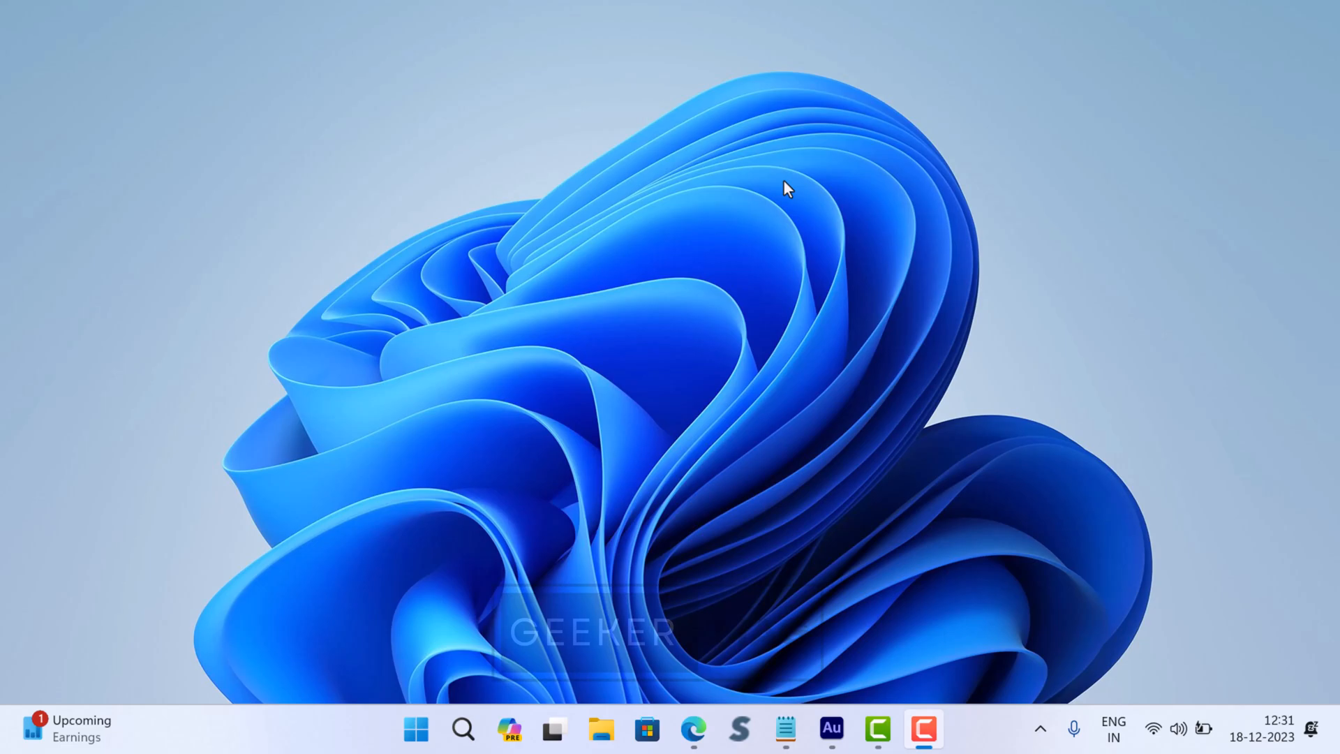
mouse_move(462, 104)
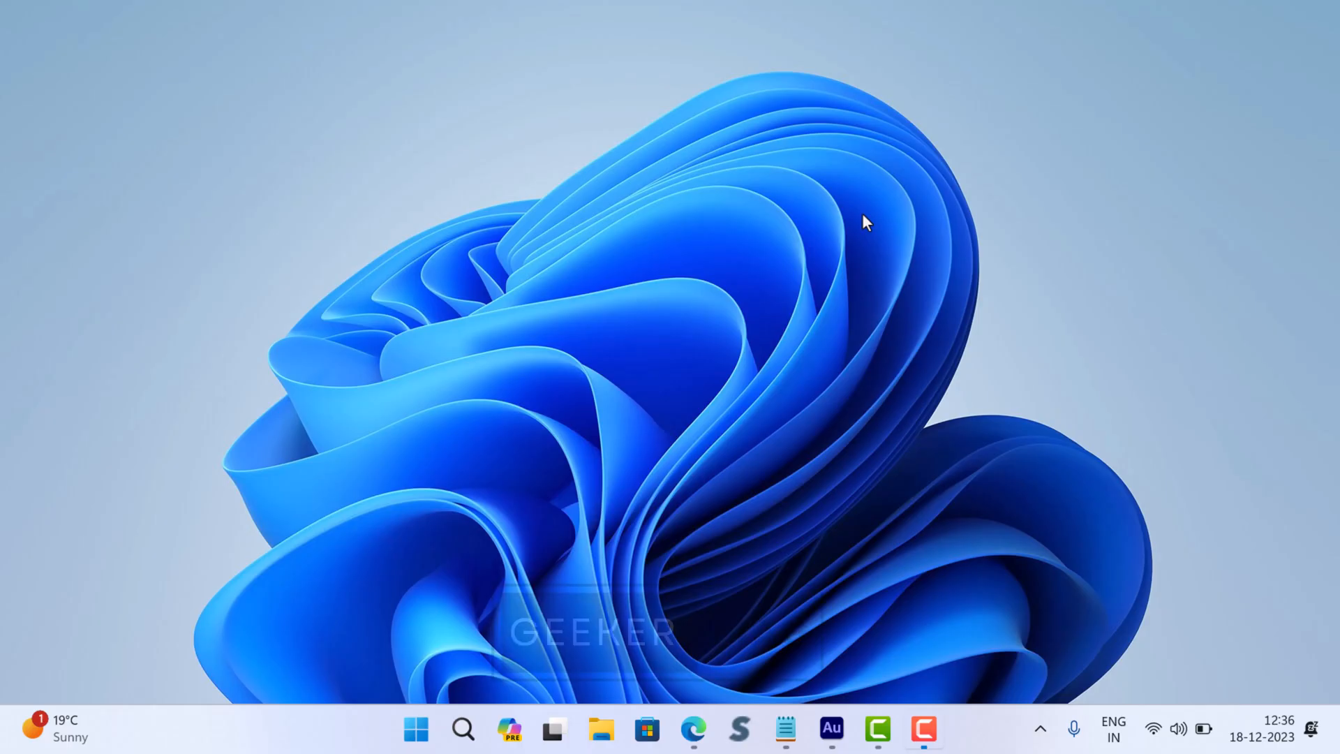
- Launch Windows Settings from the Start button's quick link menu
right_click(415, 729)
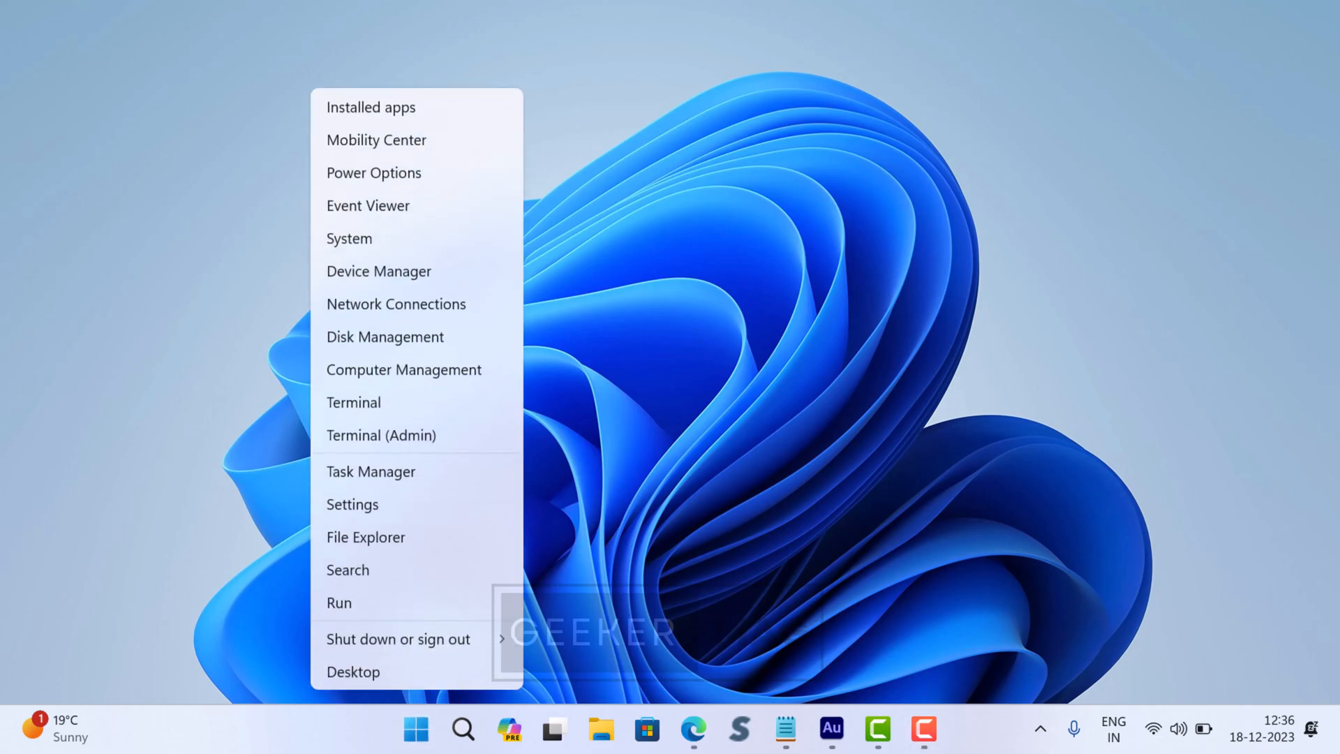
mouse_move(435, 504)
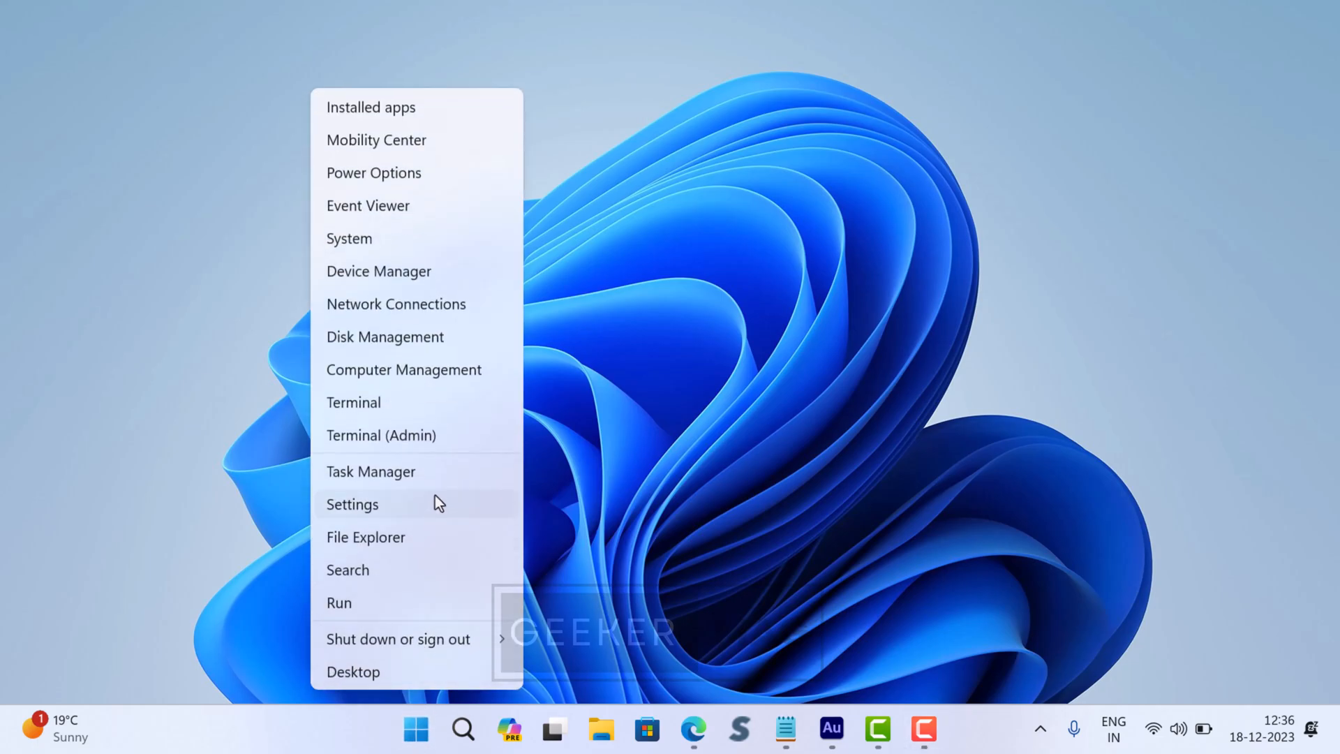
left_click(352, 504)
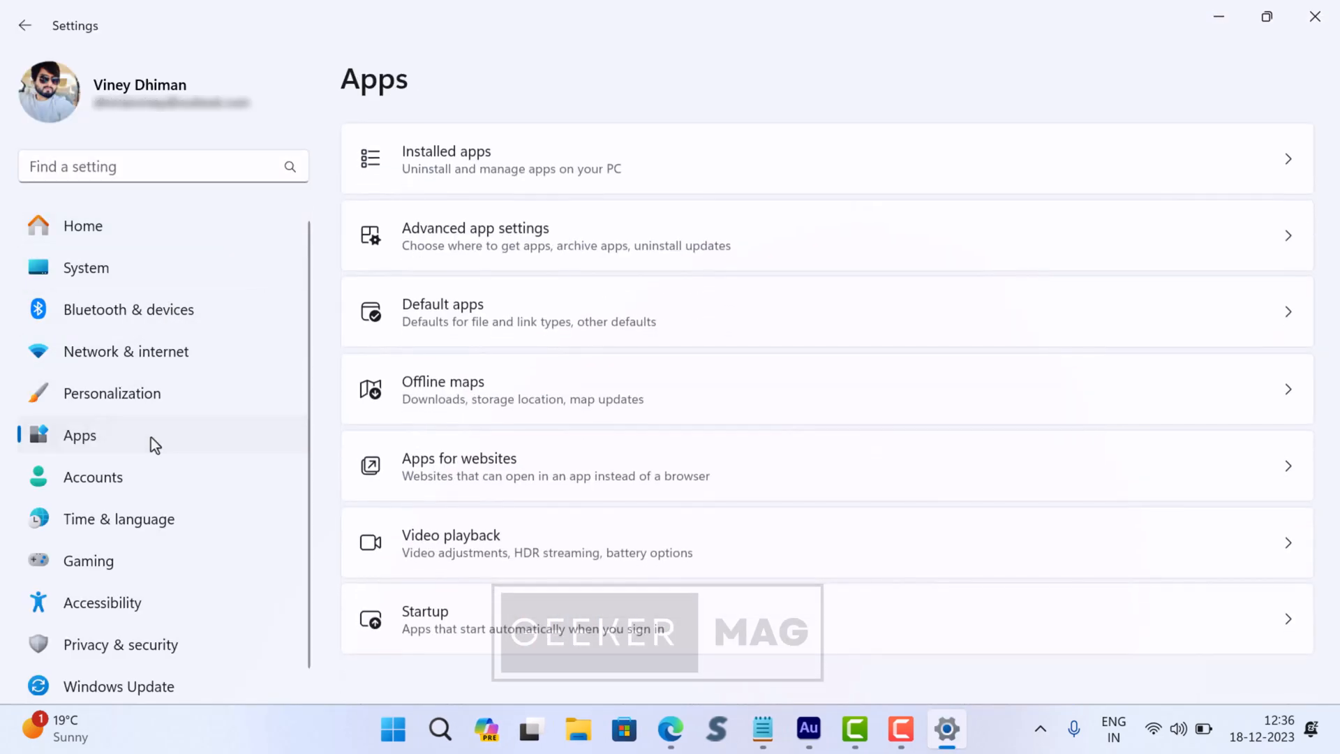
mouse_move(462, 268)
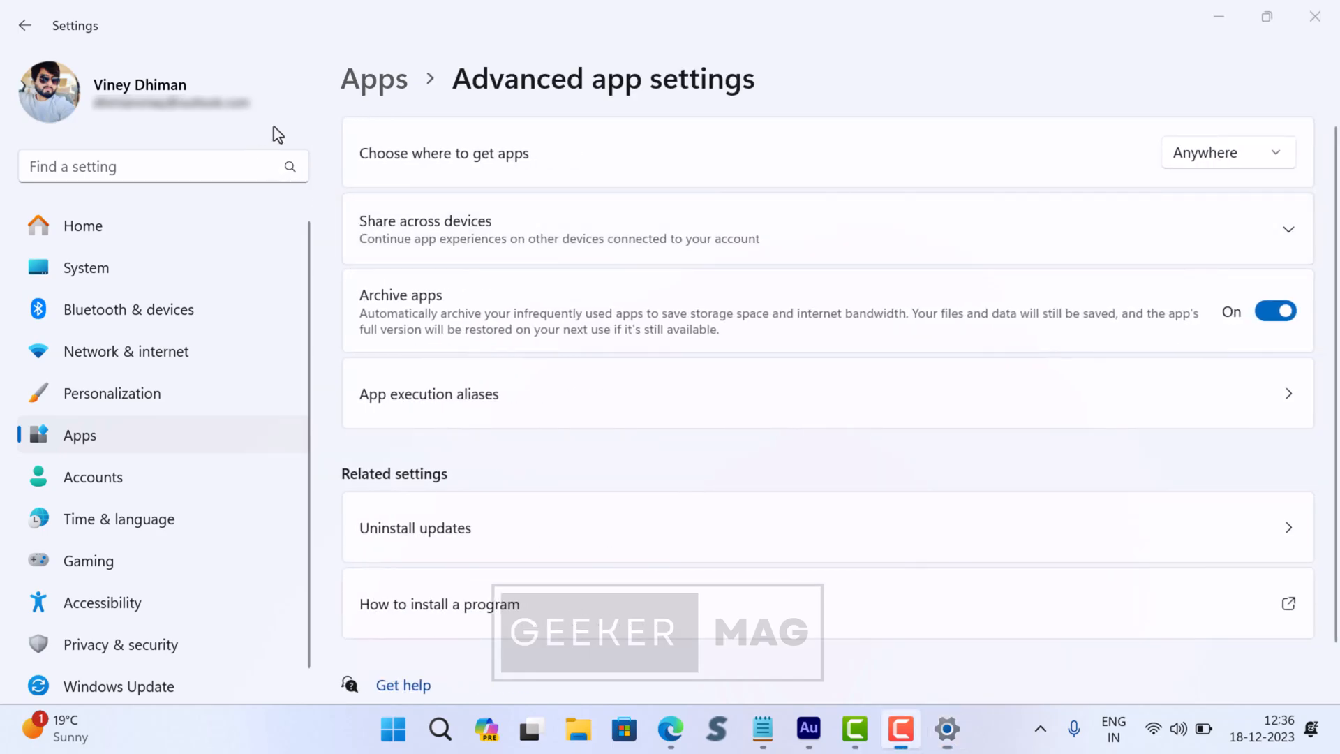
mouse_move(371, 178)
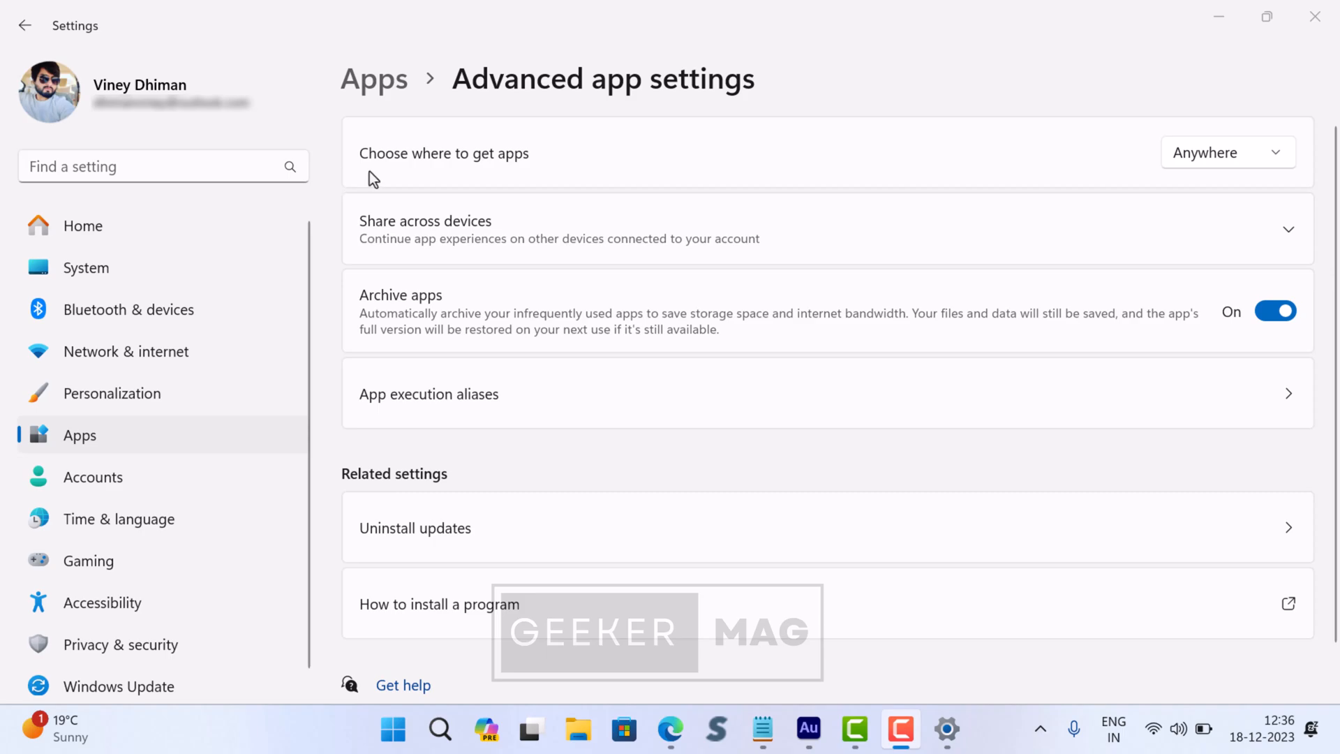
mouse_move(380, 165)
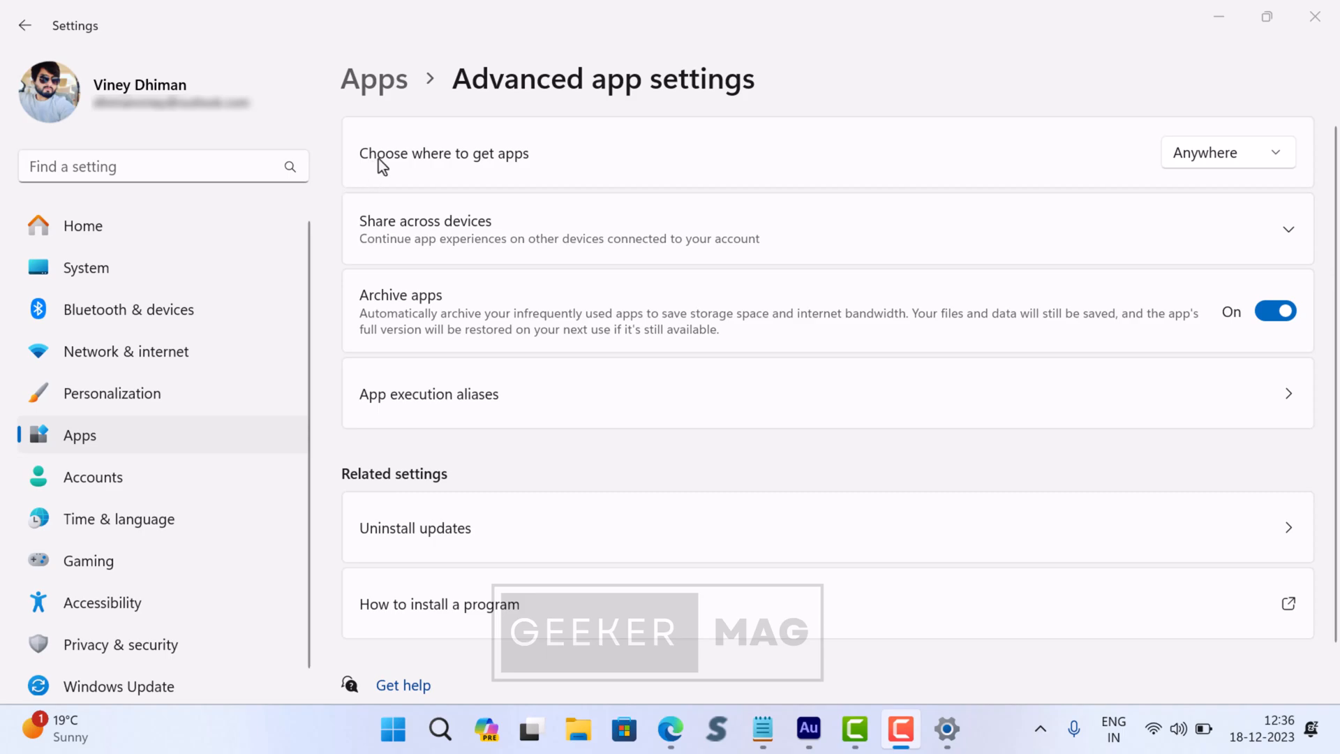
mouse_move(1134, 176)
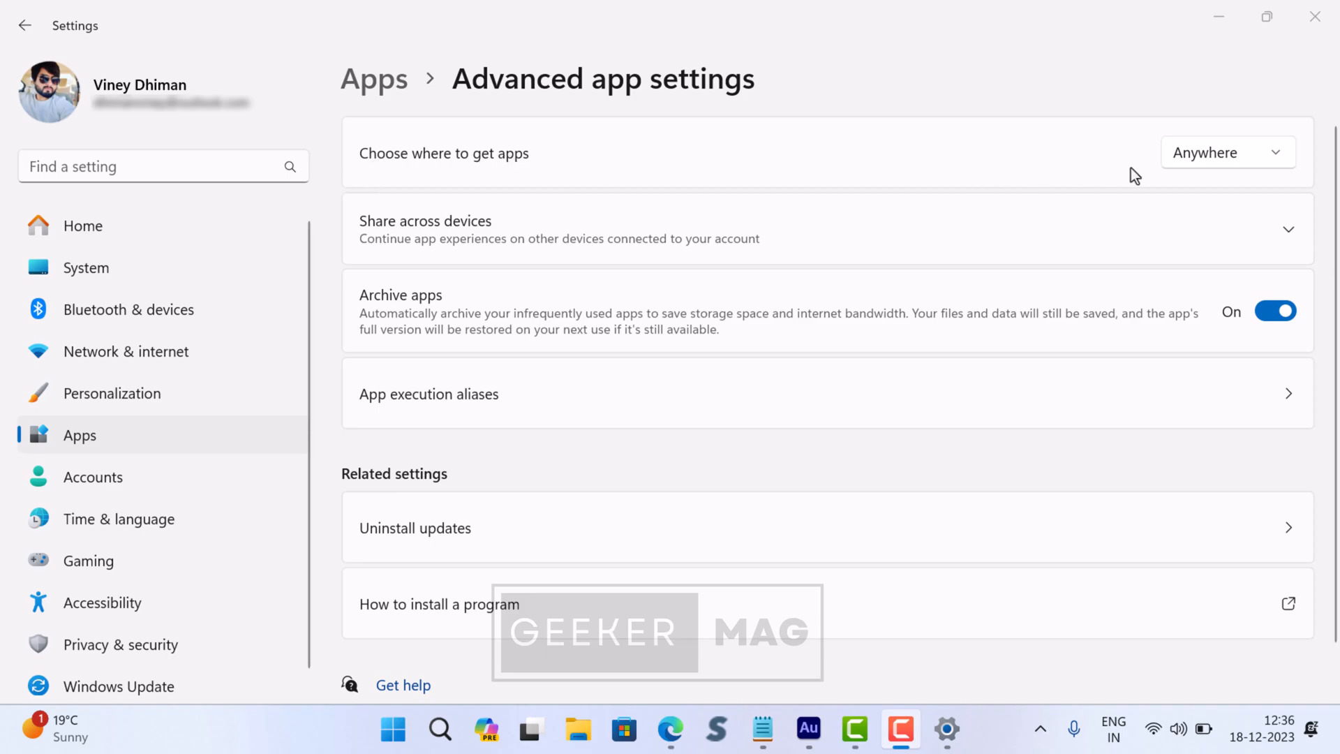
- Expand the 'Choose where to get apps' dropdown listing its four options, Anywhere selected
left_click(1227, 152)
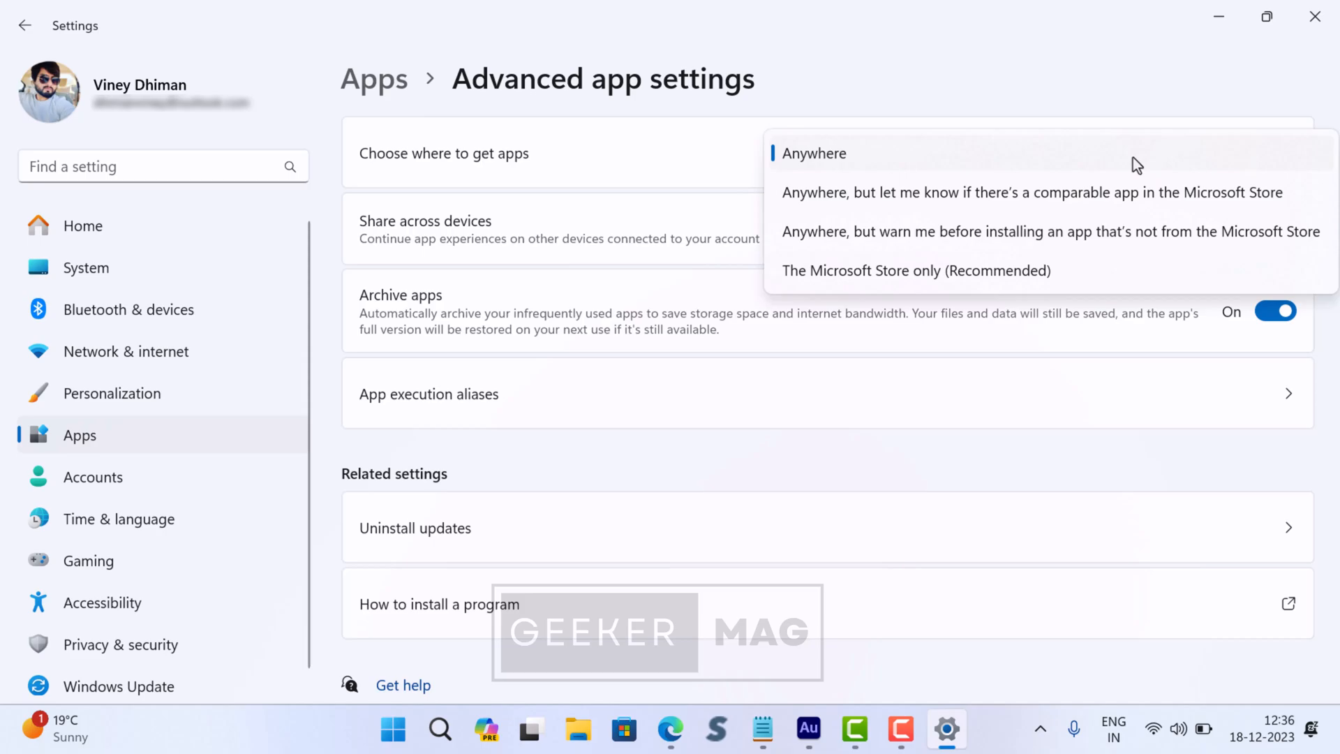
mouse_move(912, 204)
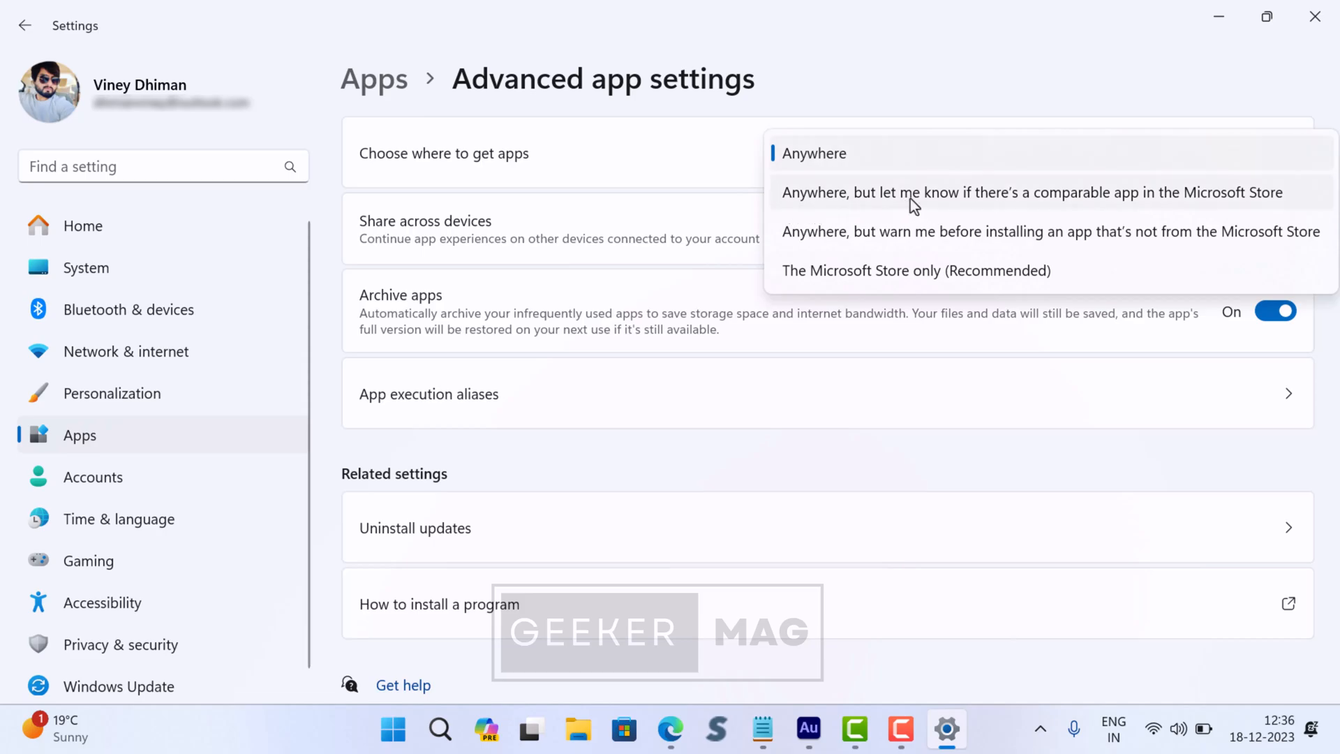
mouse_move(1288, 205)
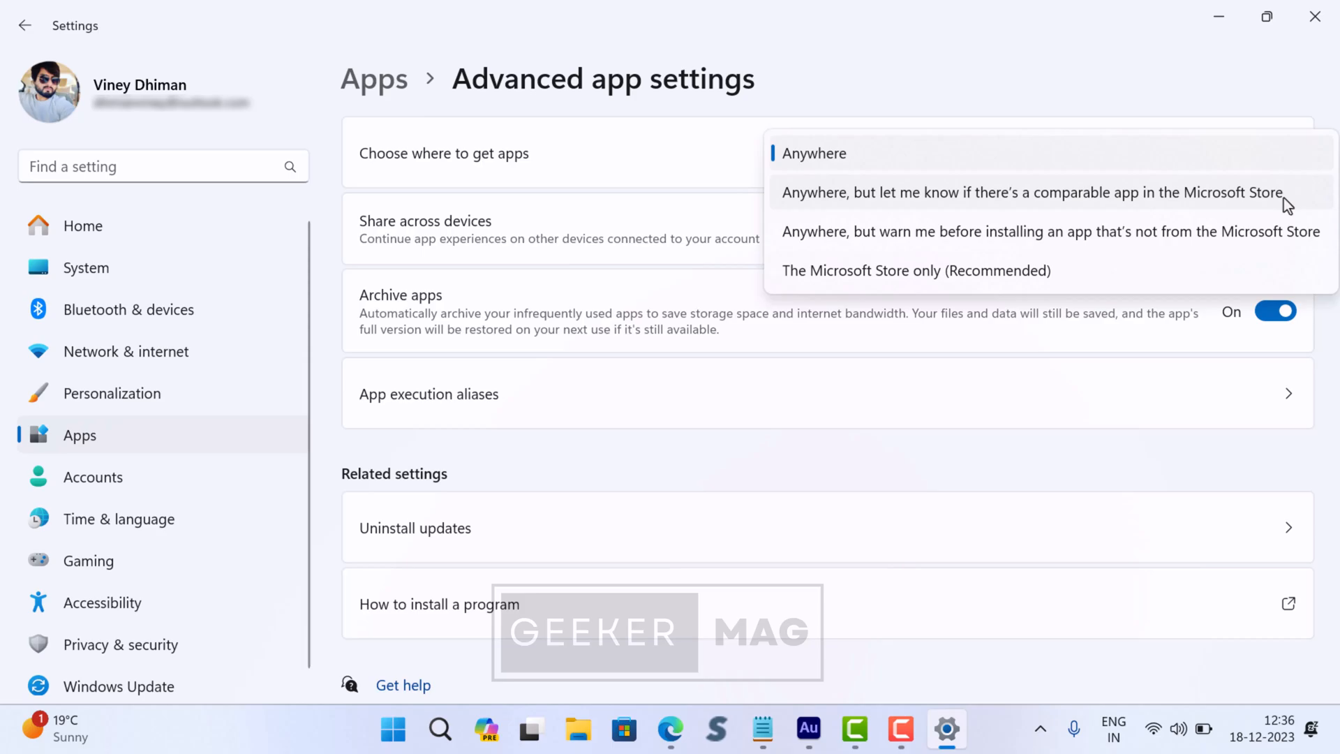
mouse_move(804, 230)
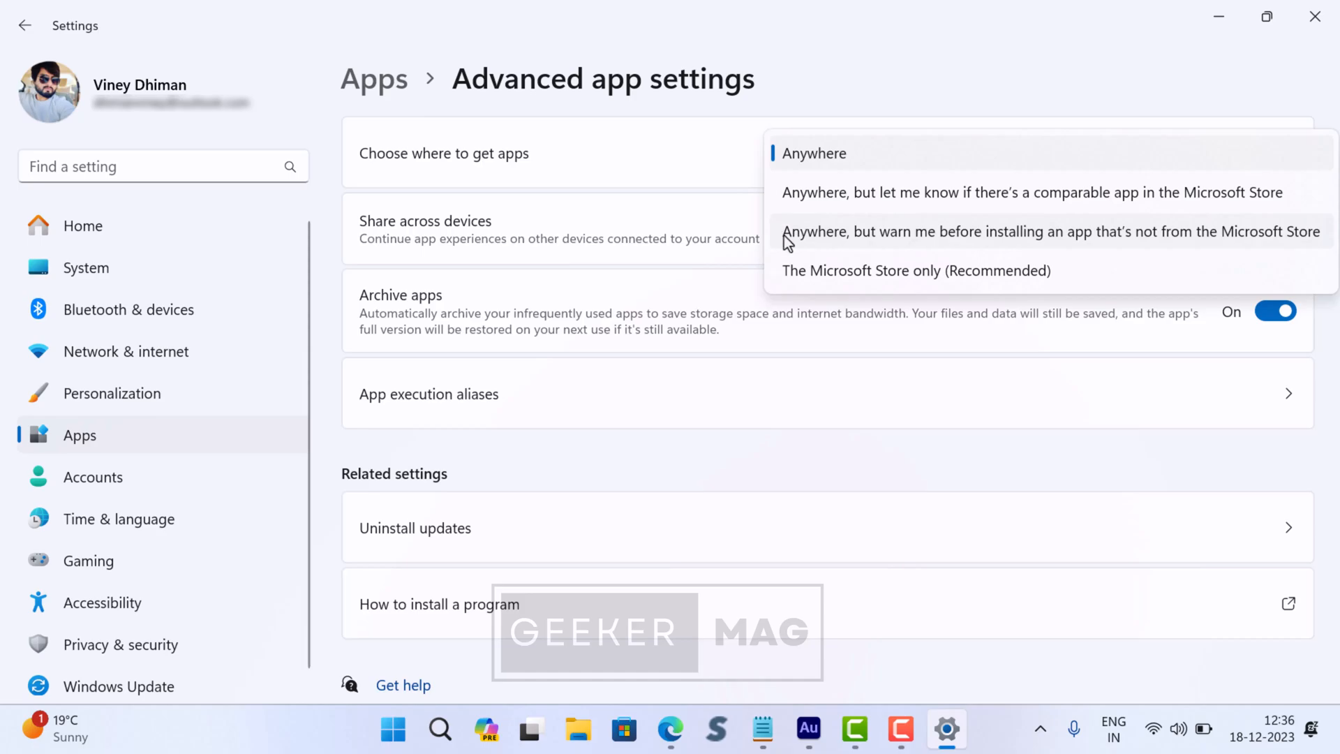
mouse_move(1037, 240)
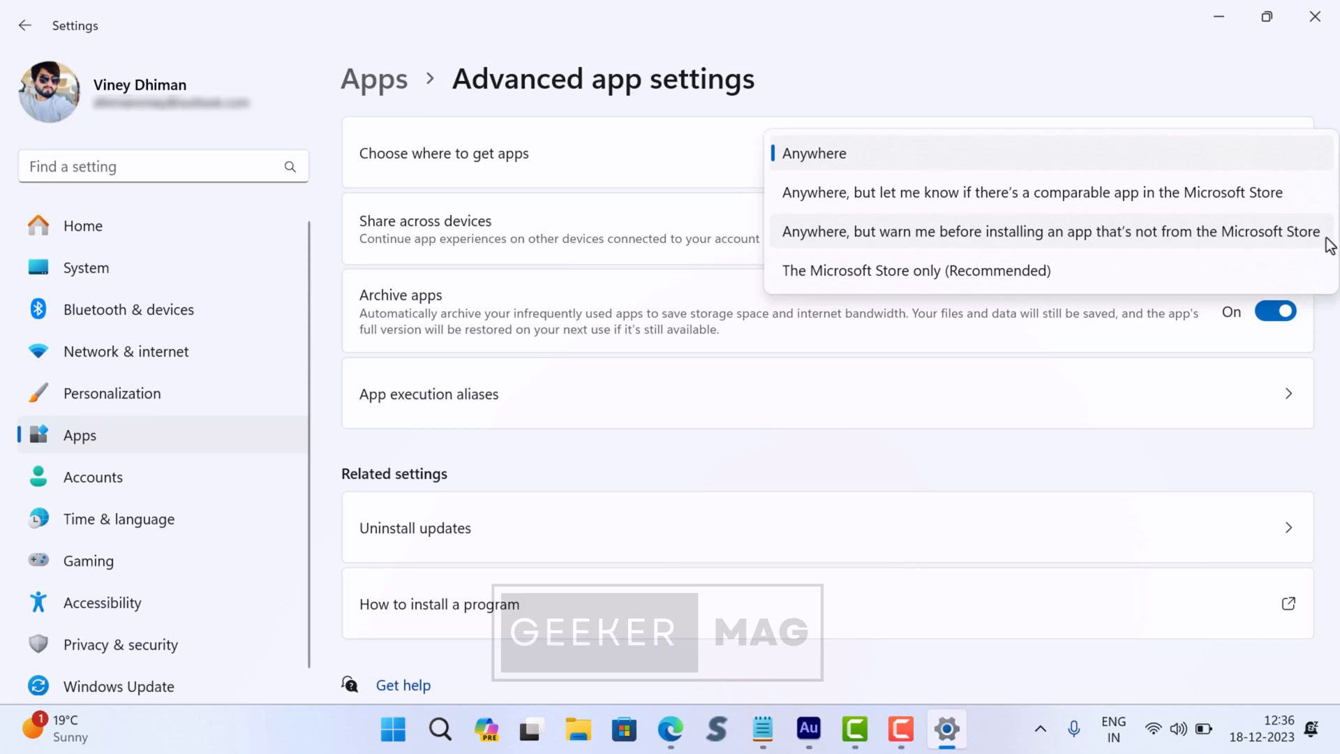
mouse_move(1329, 246)
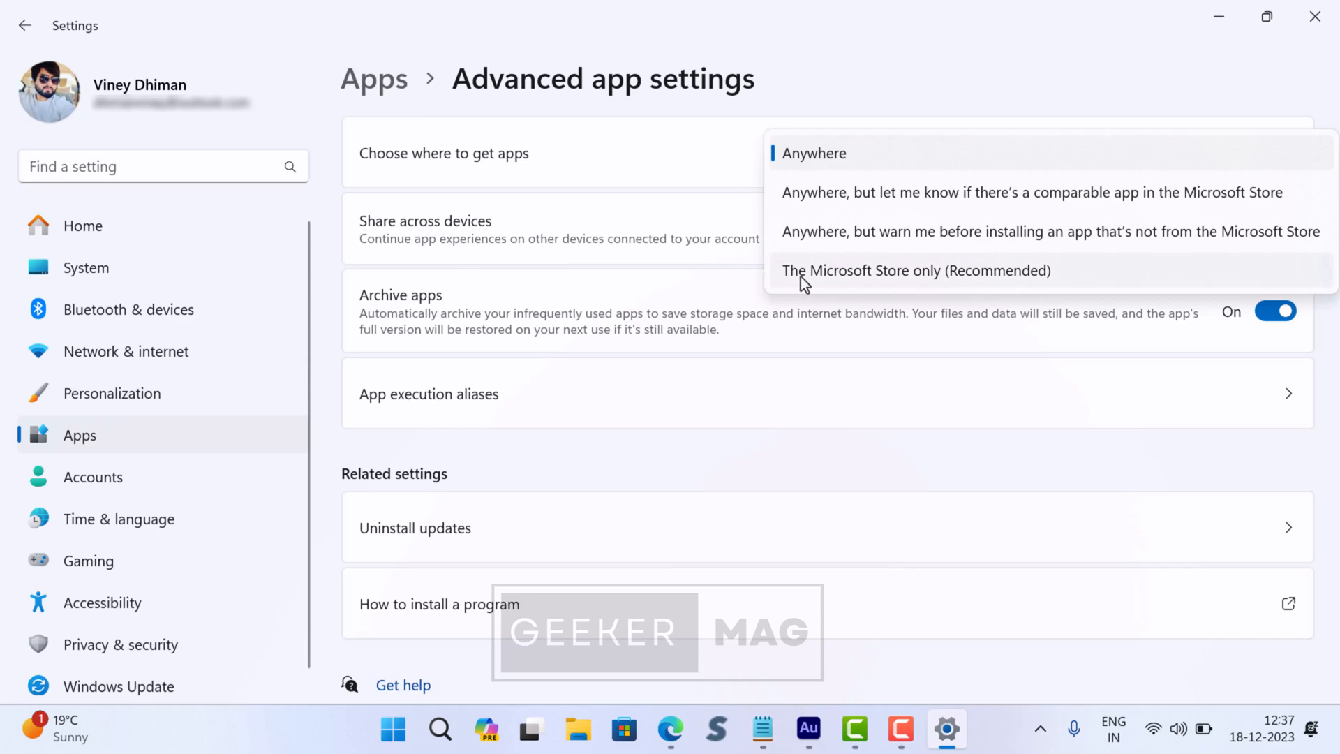
mouse_move(1028, 282)
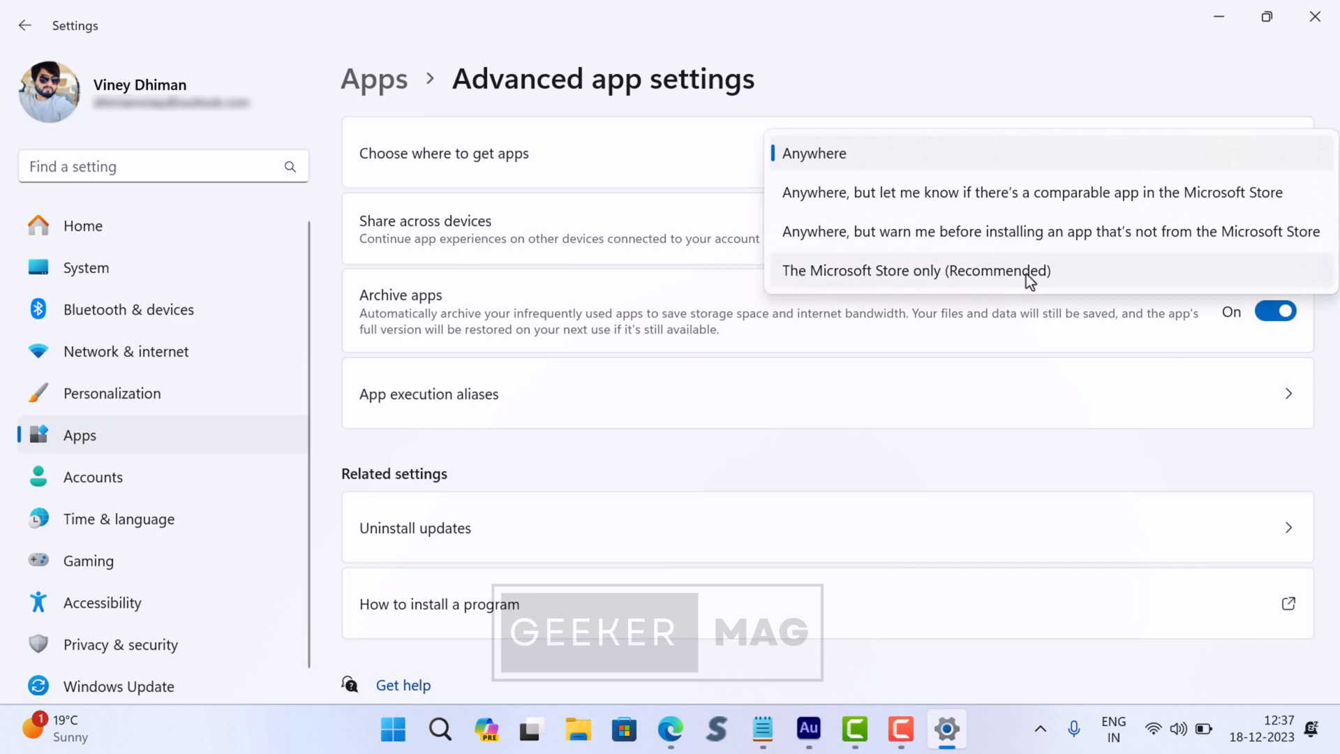
mouse_move(1284, 281)
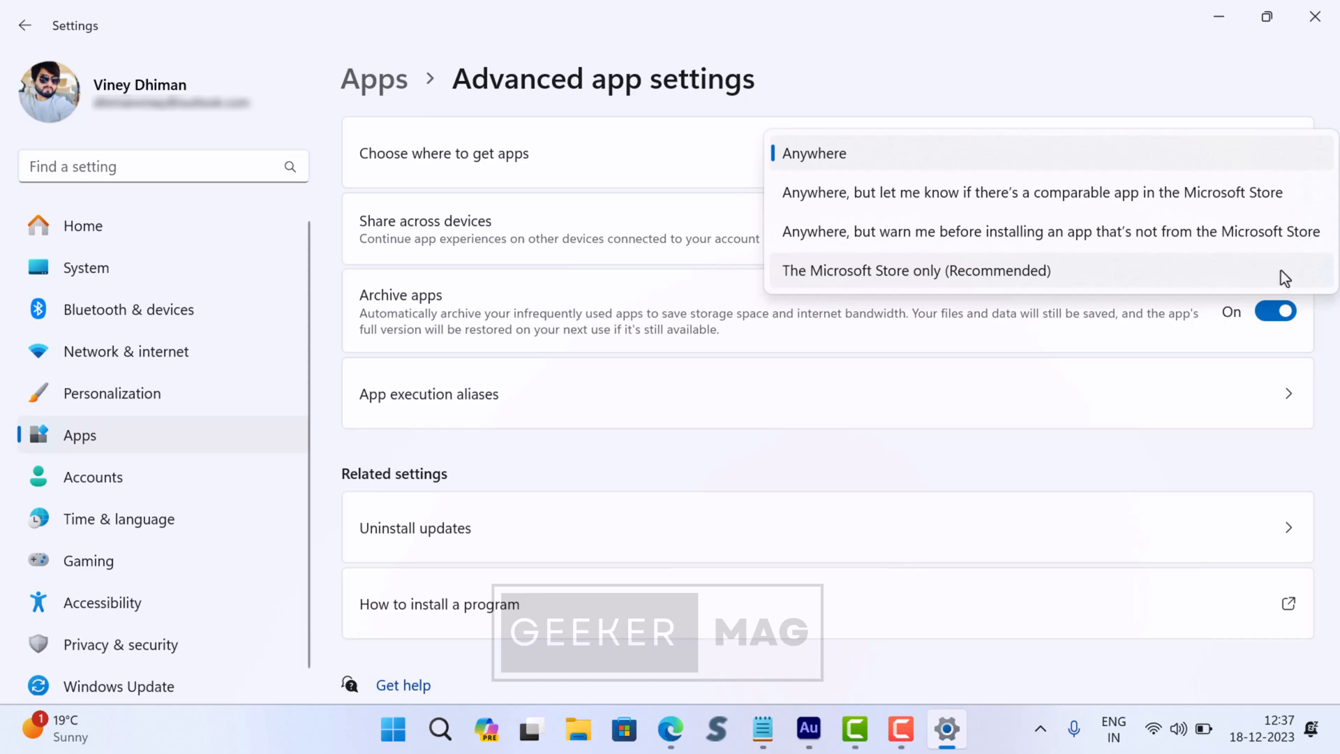
mouse_move(649, 45)
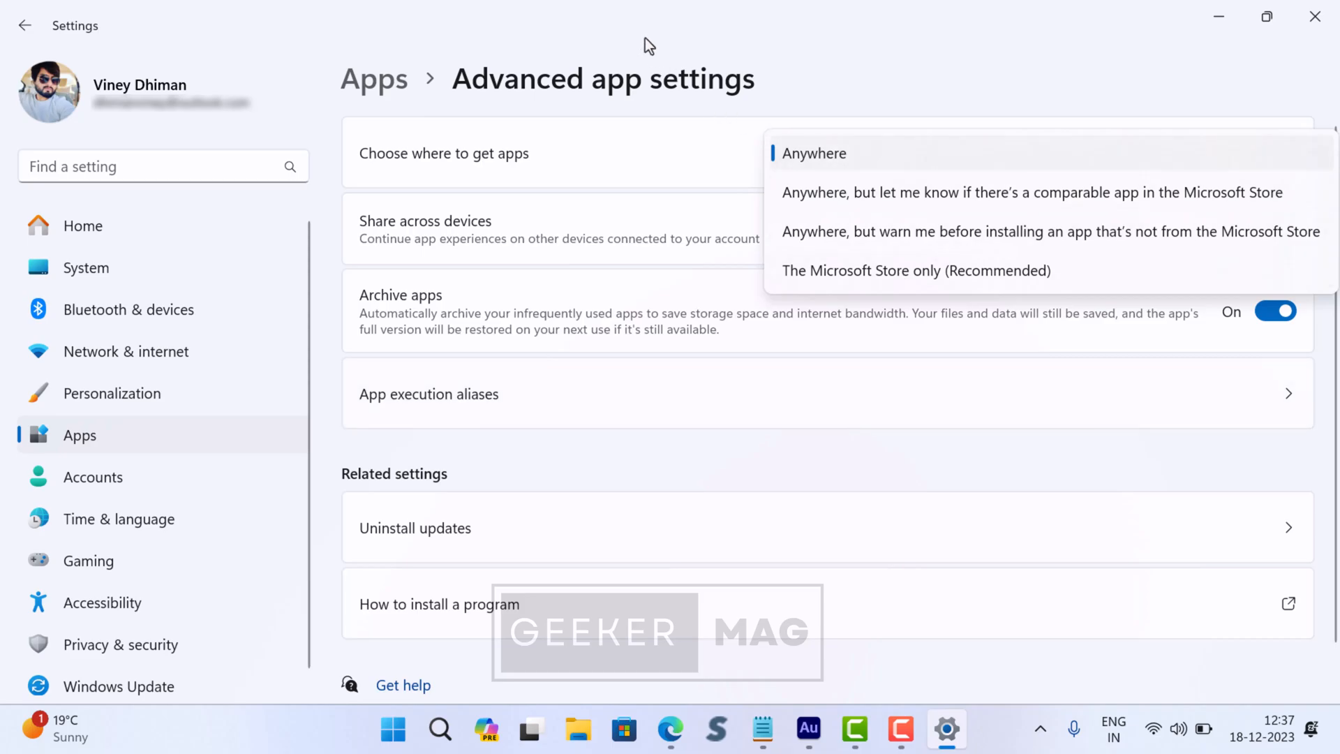